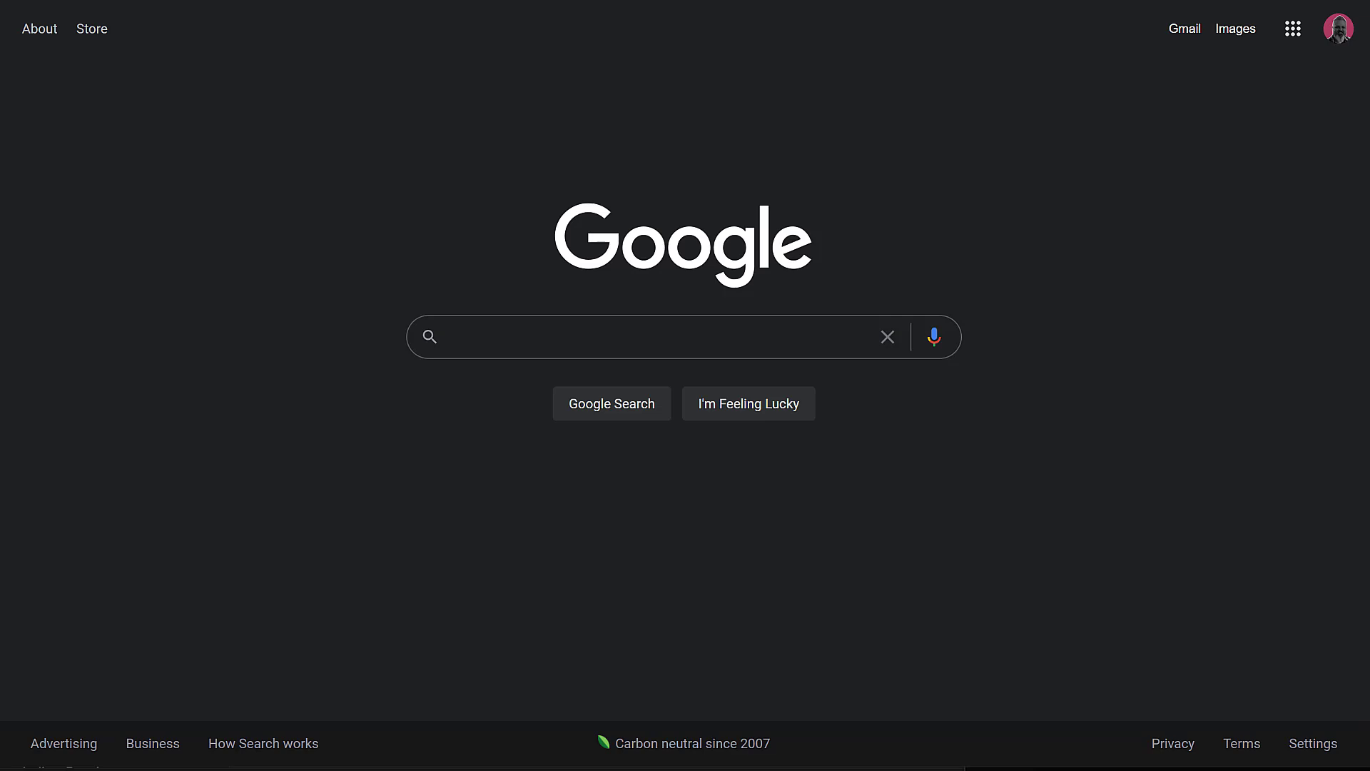
pyautogui.moveTo(882, 277)
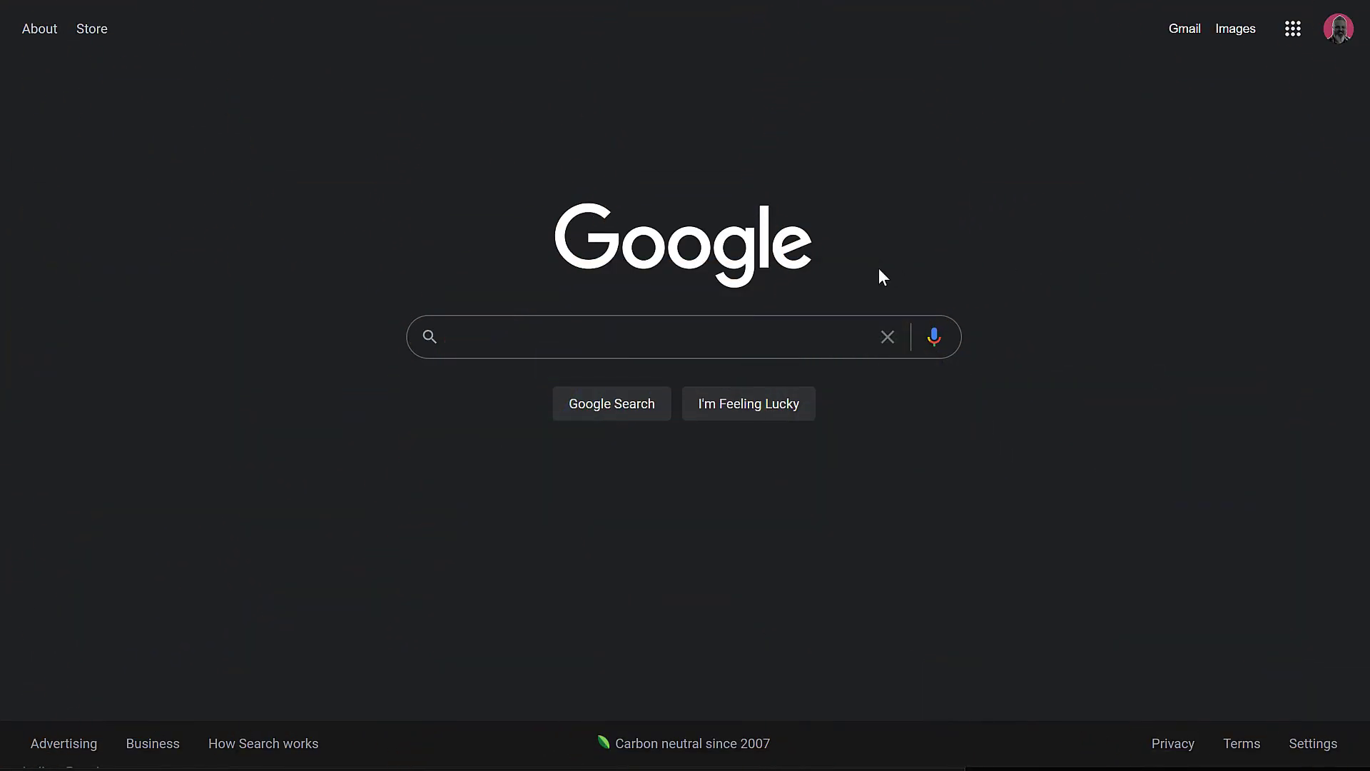
pyautogui.moveTo(986, 244)
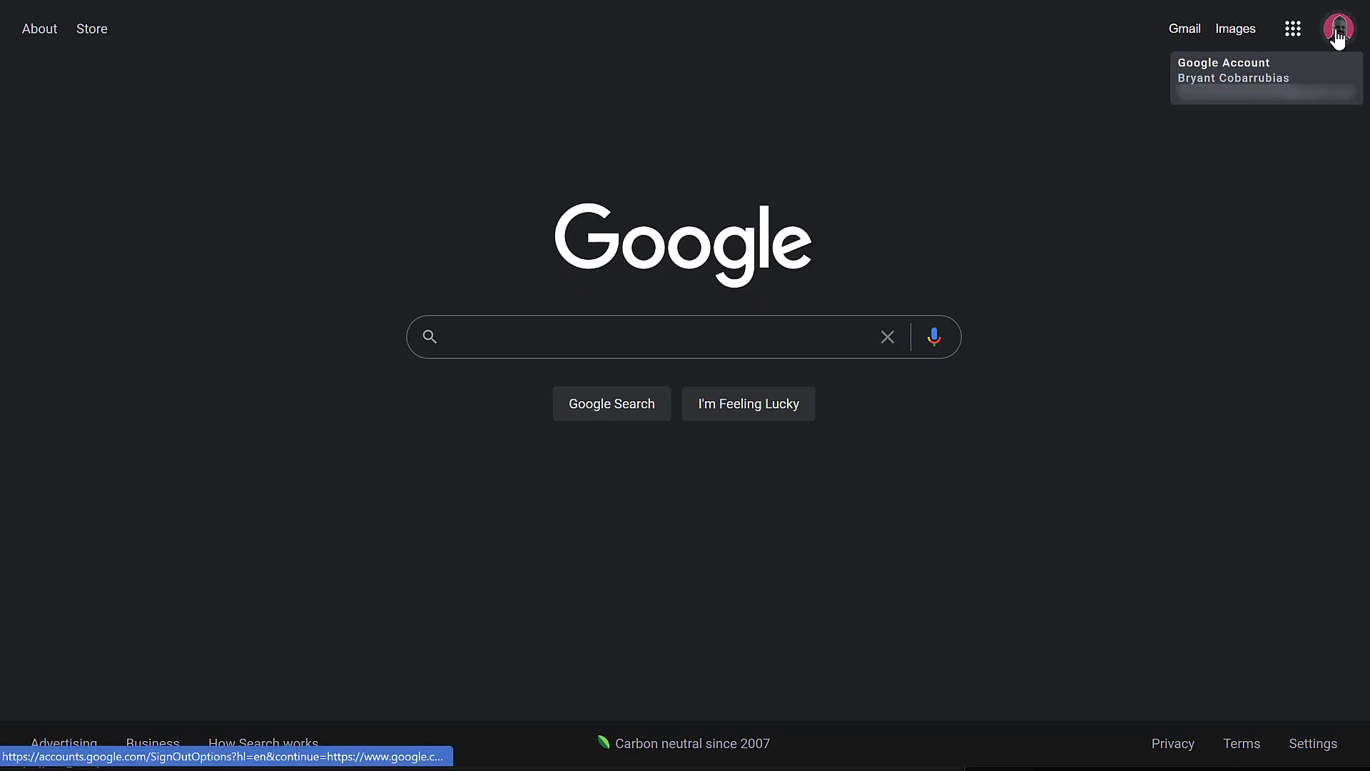
pyautogui.moveTo(1339, 34)
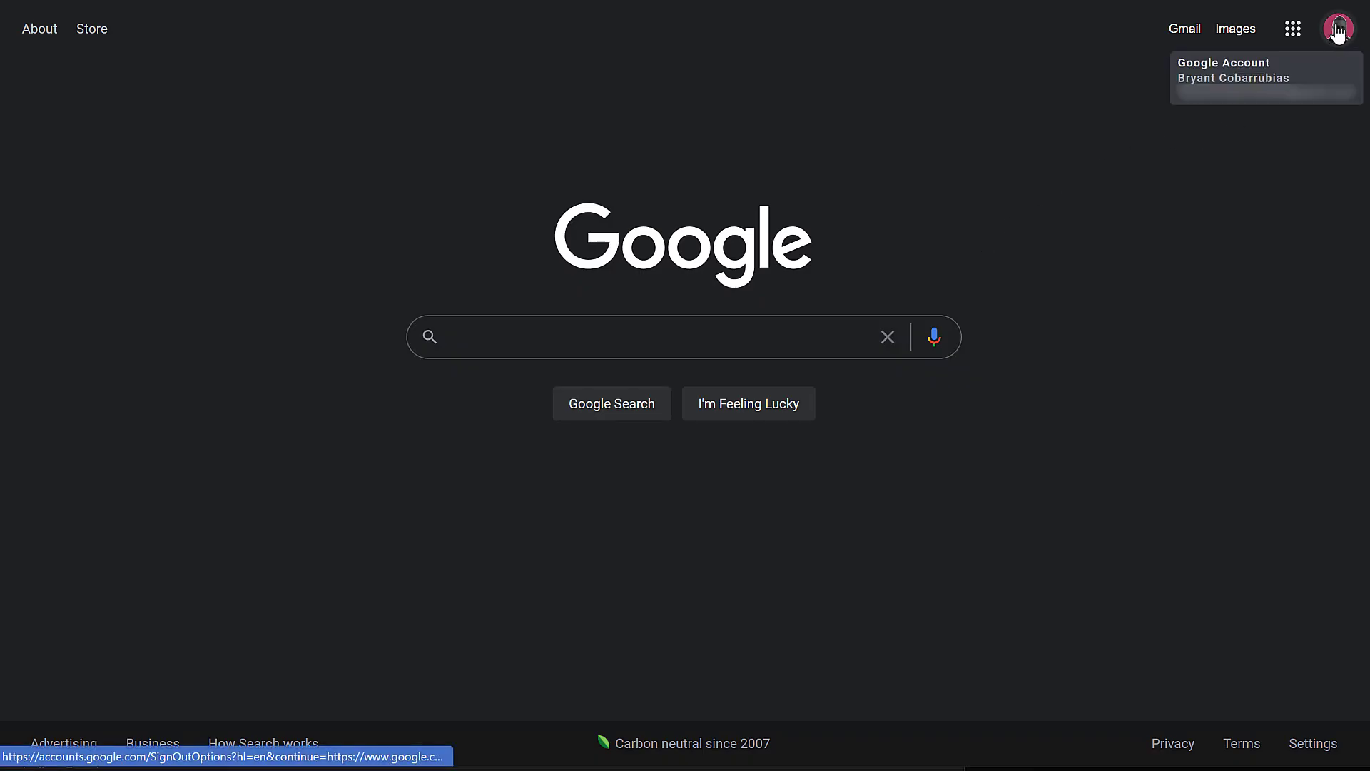
# Navigate from the profile picture through Manage your Google Account and Security to the Password setting
pyautogui.click(1336, 27)
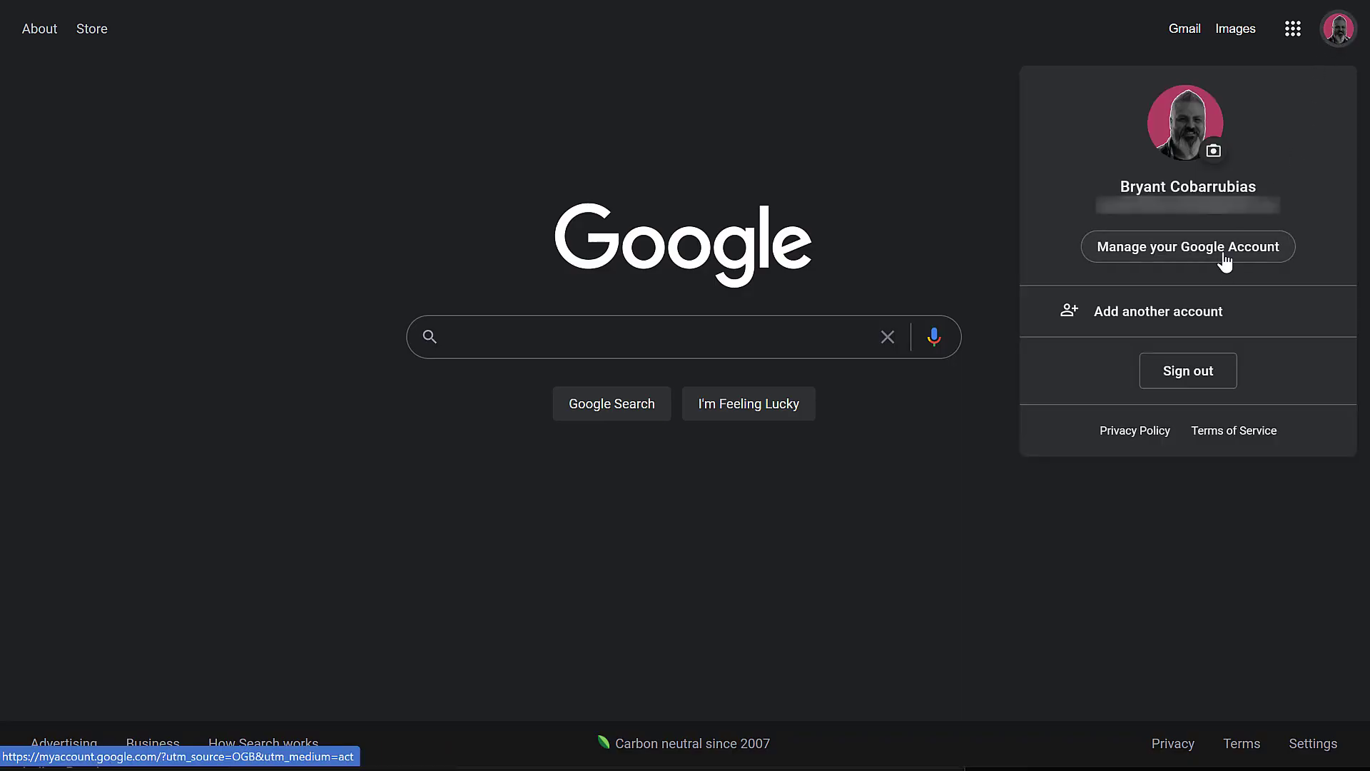
pyautogui.click(1187, 245)
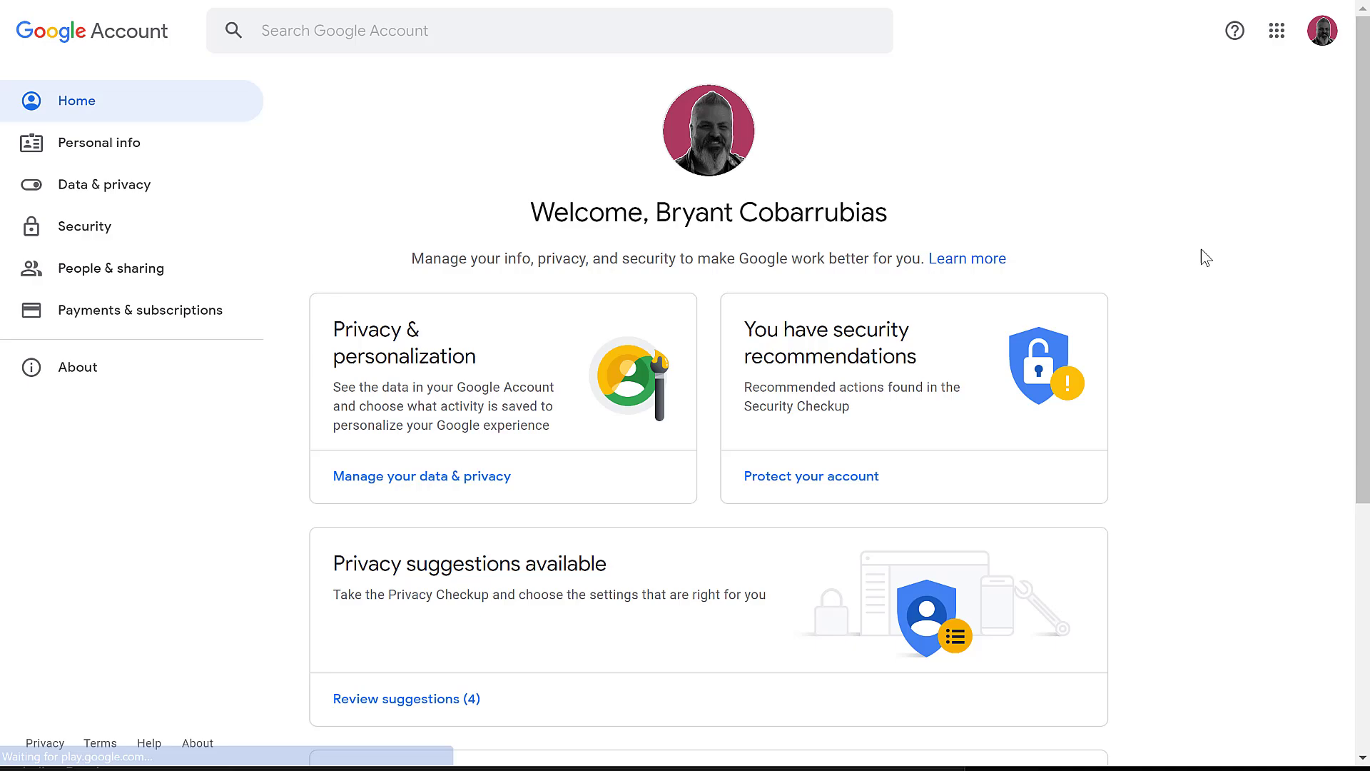
pyautogui.moveTo(85, 225)
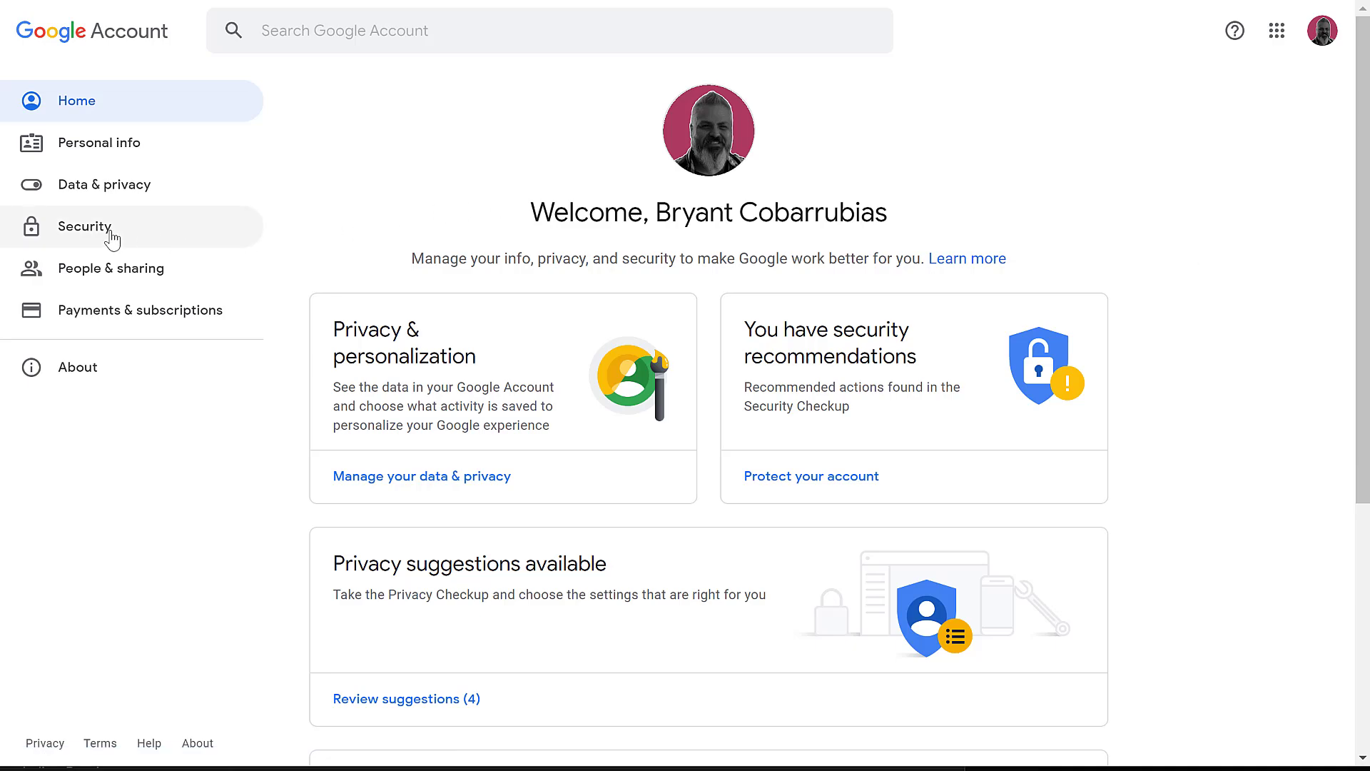
pyautogui.click(84, 227)
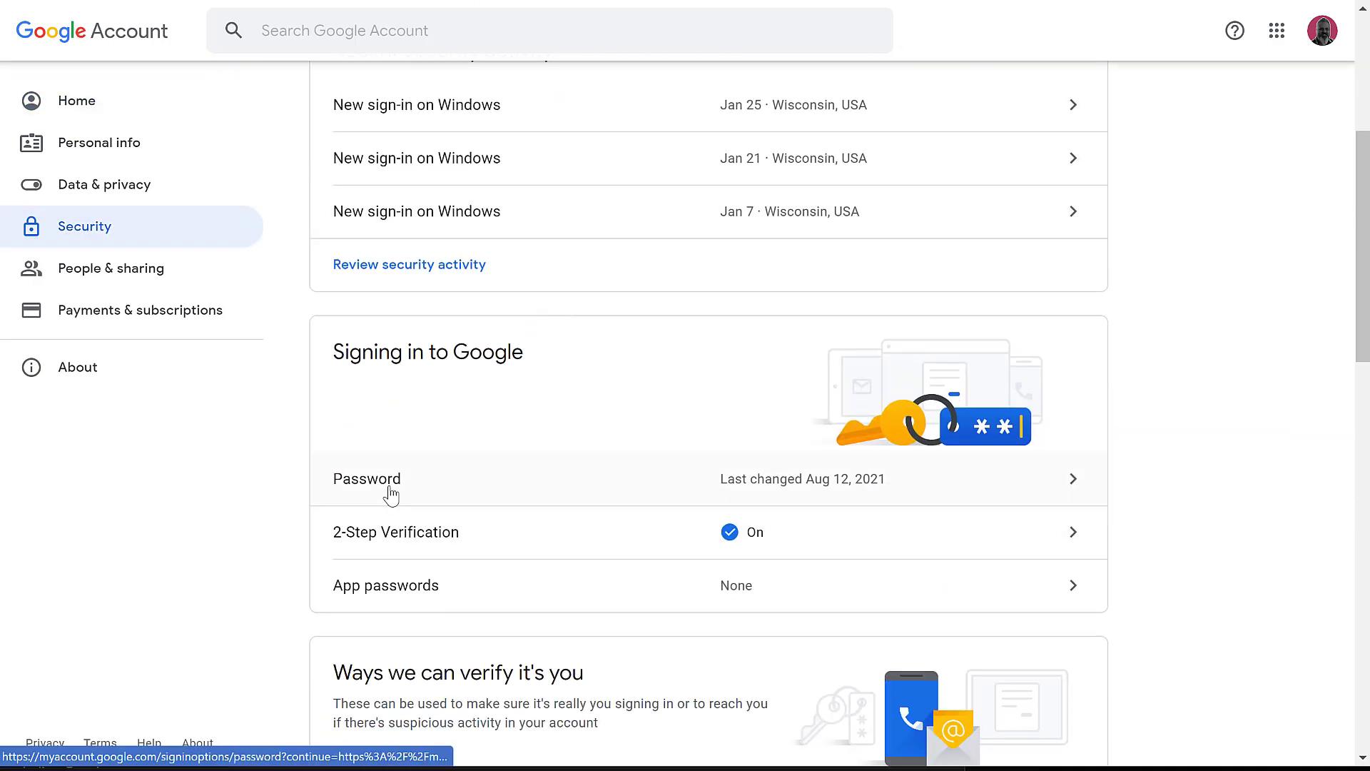
pyautogui.click(391, 478)
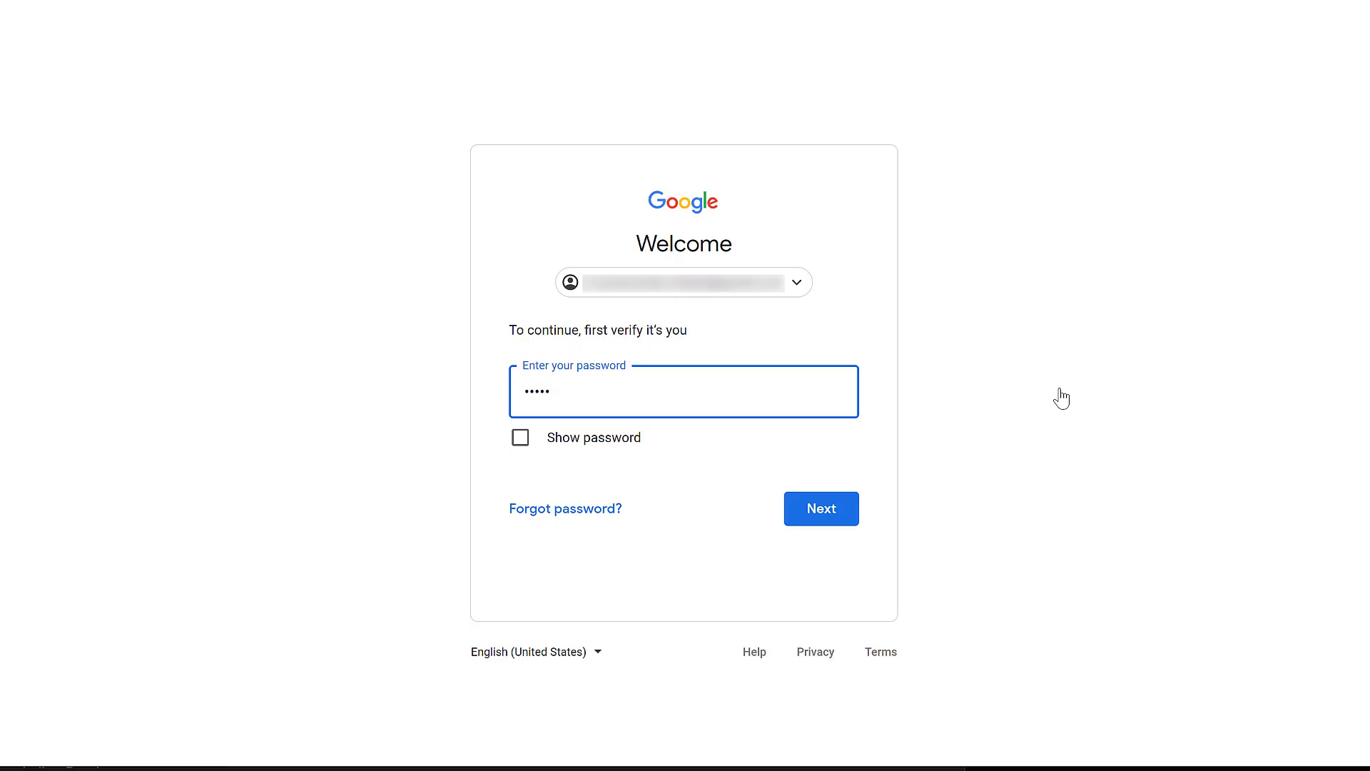
# Verify identity with the current password and focus the New password field
pyautogui.click(821, 509)
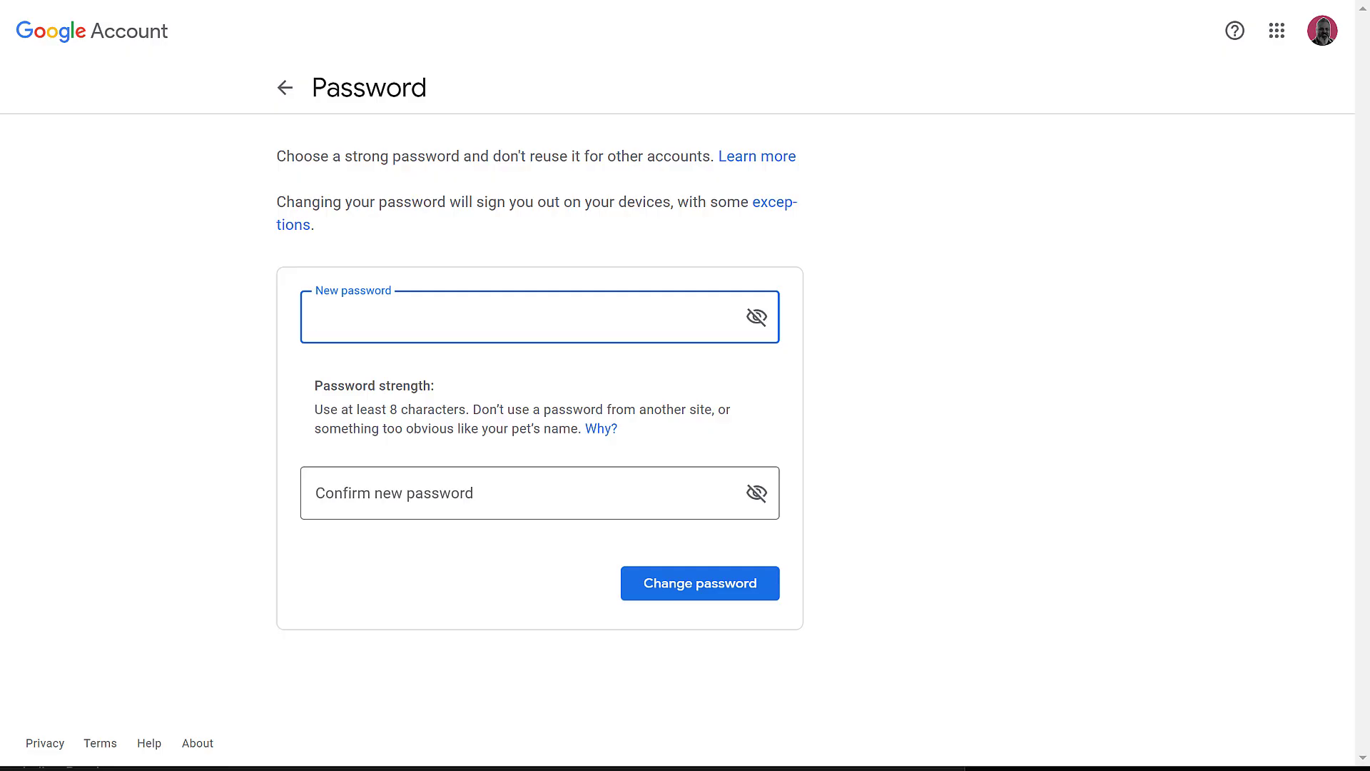
pyautogui.click(524, 317)
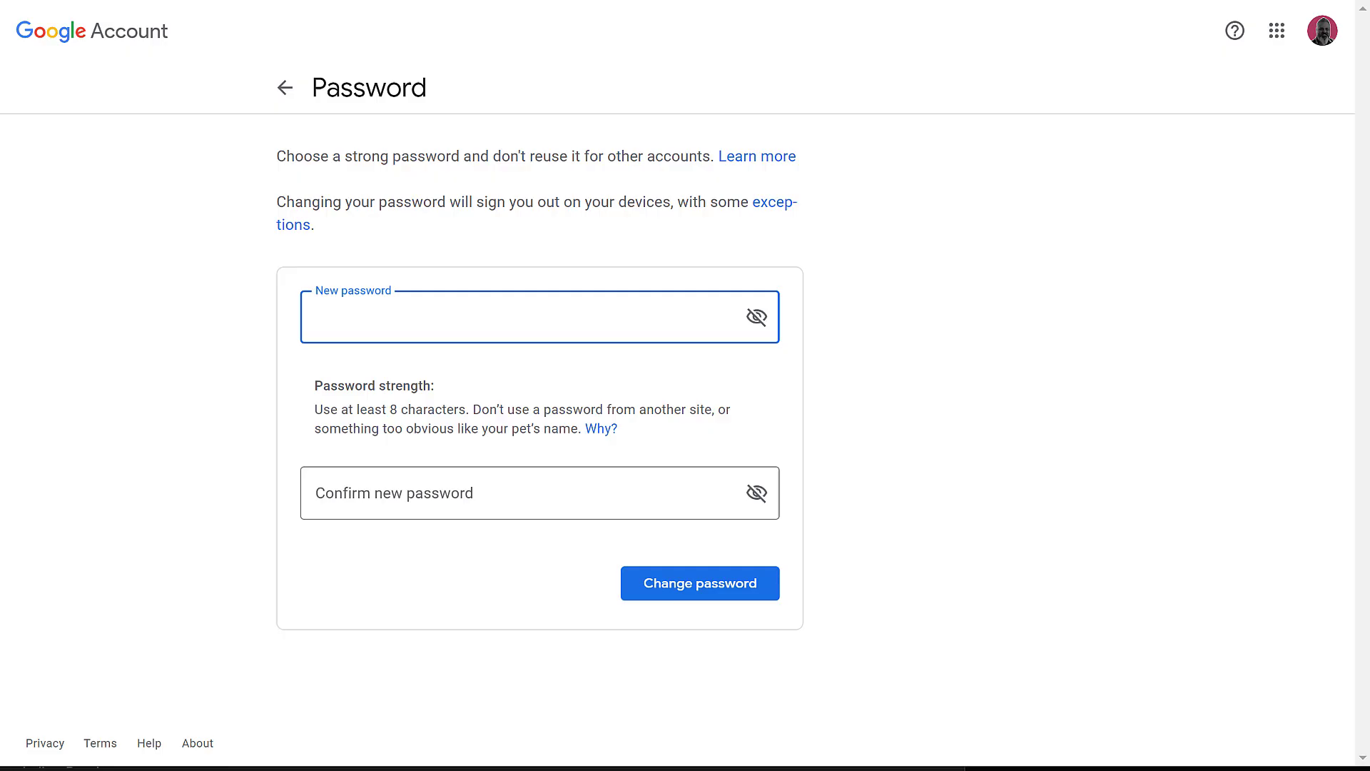
# Enter and confirm a new password rated Strong in both fields
pyautogui.click(539, 317)
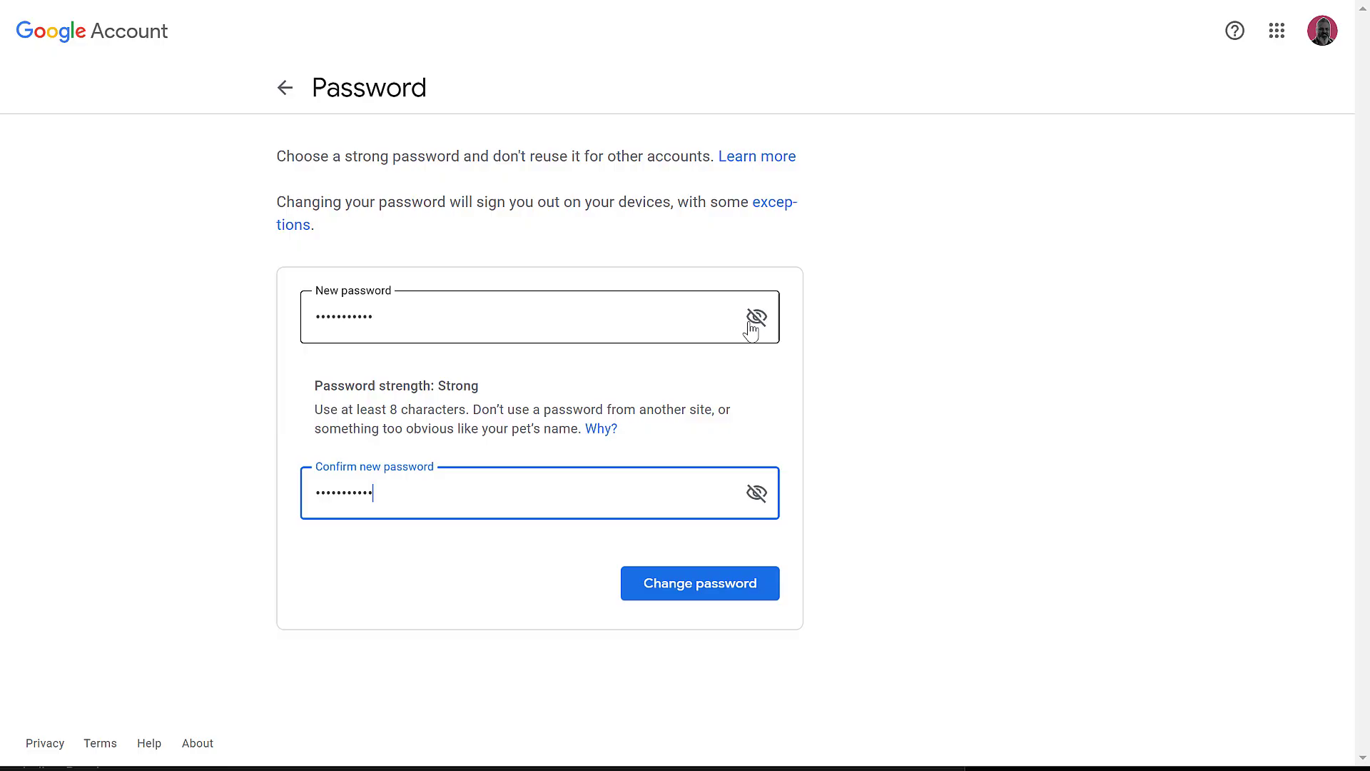
pyautogui.moveTo(746, 334)
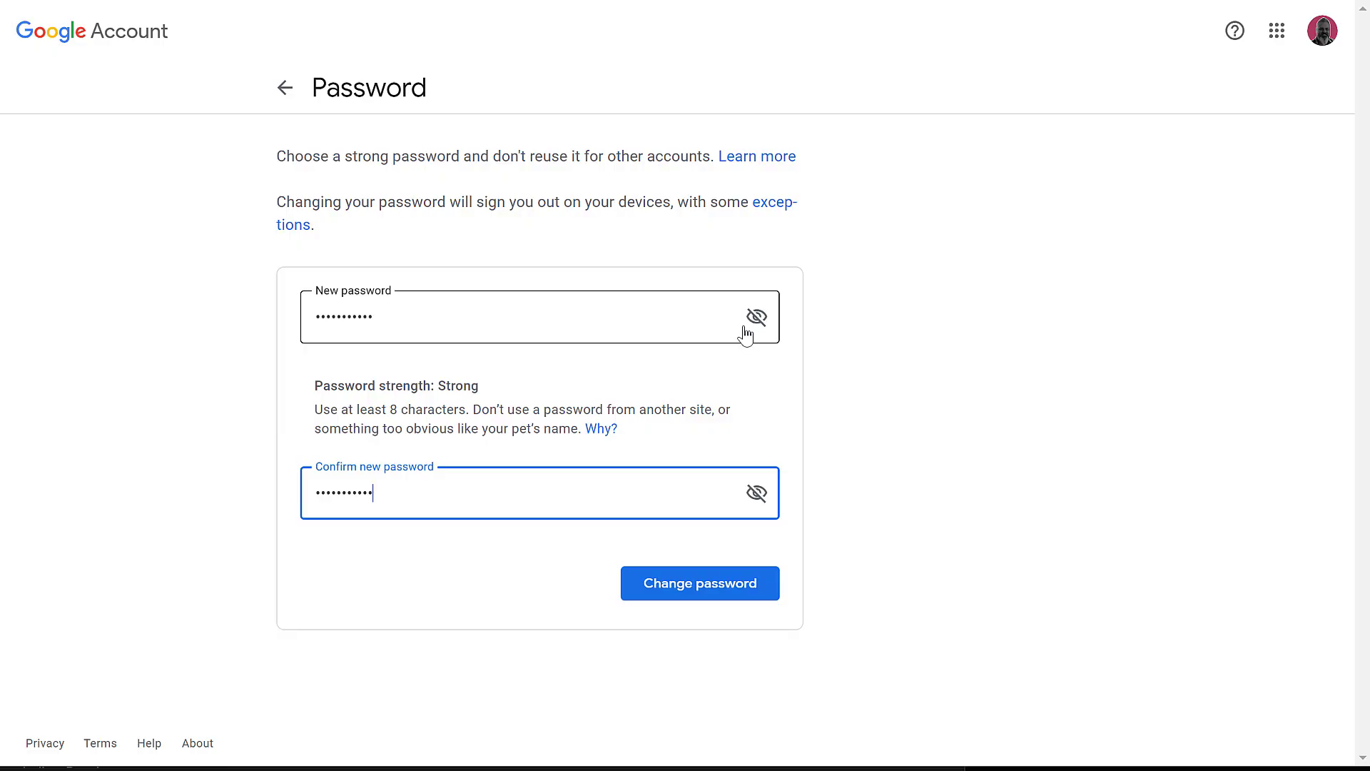
pyautogui.moveTo(739, 350)
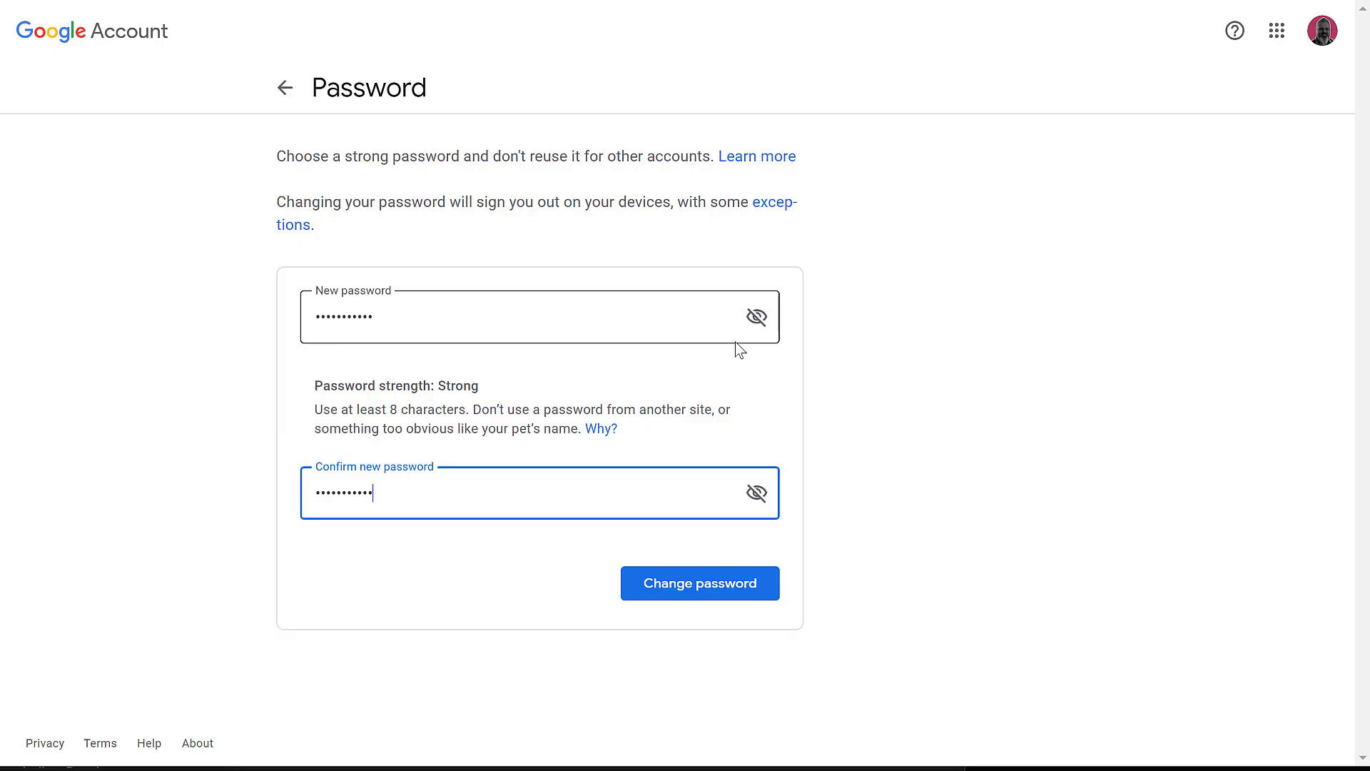
# Save the new password so Security shows it last changed at 1:30 PM
pyautogui.click(700, 582)
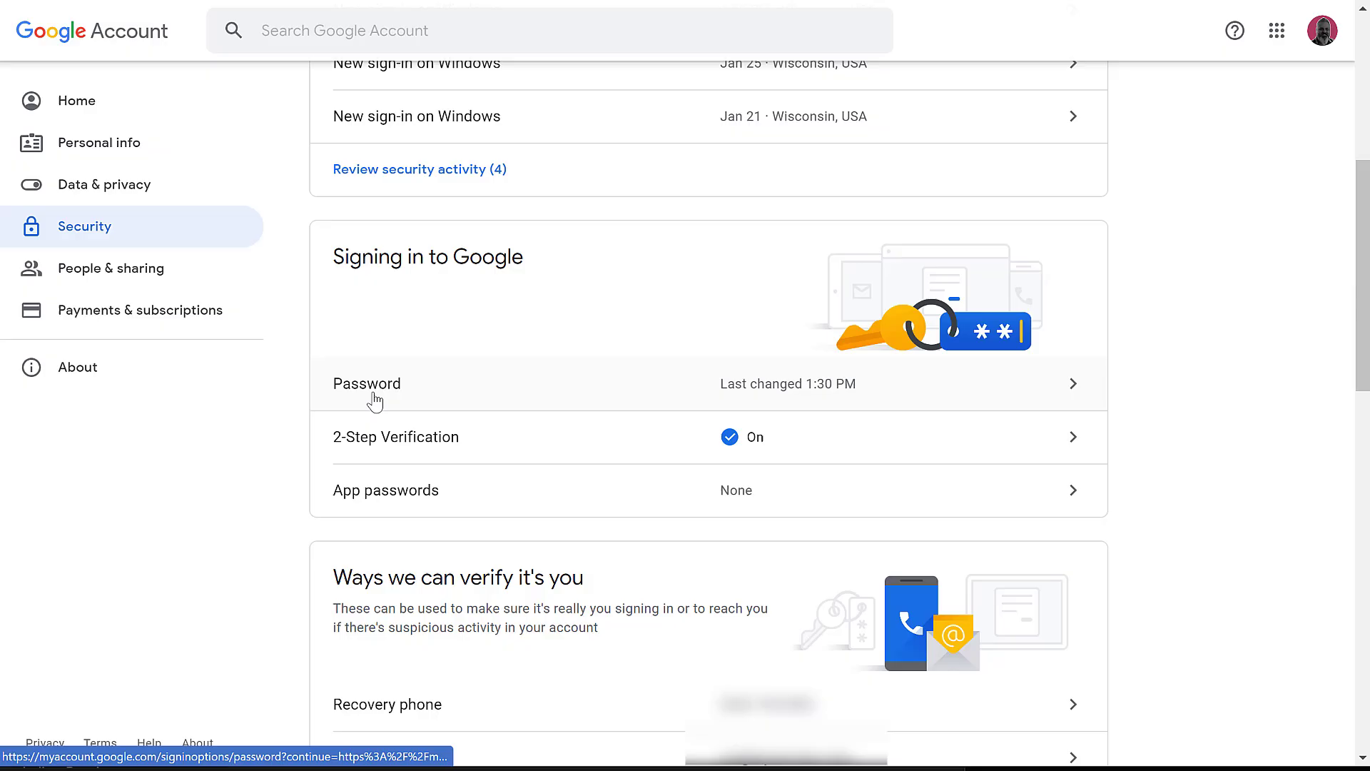
pyautogui.moveTo(829, 411)
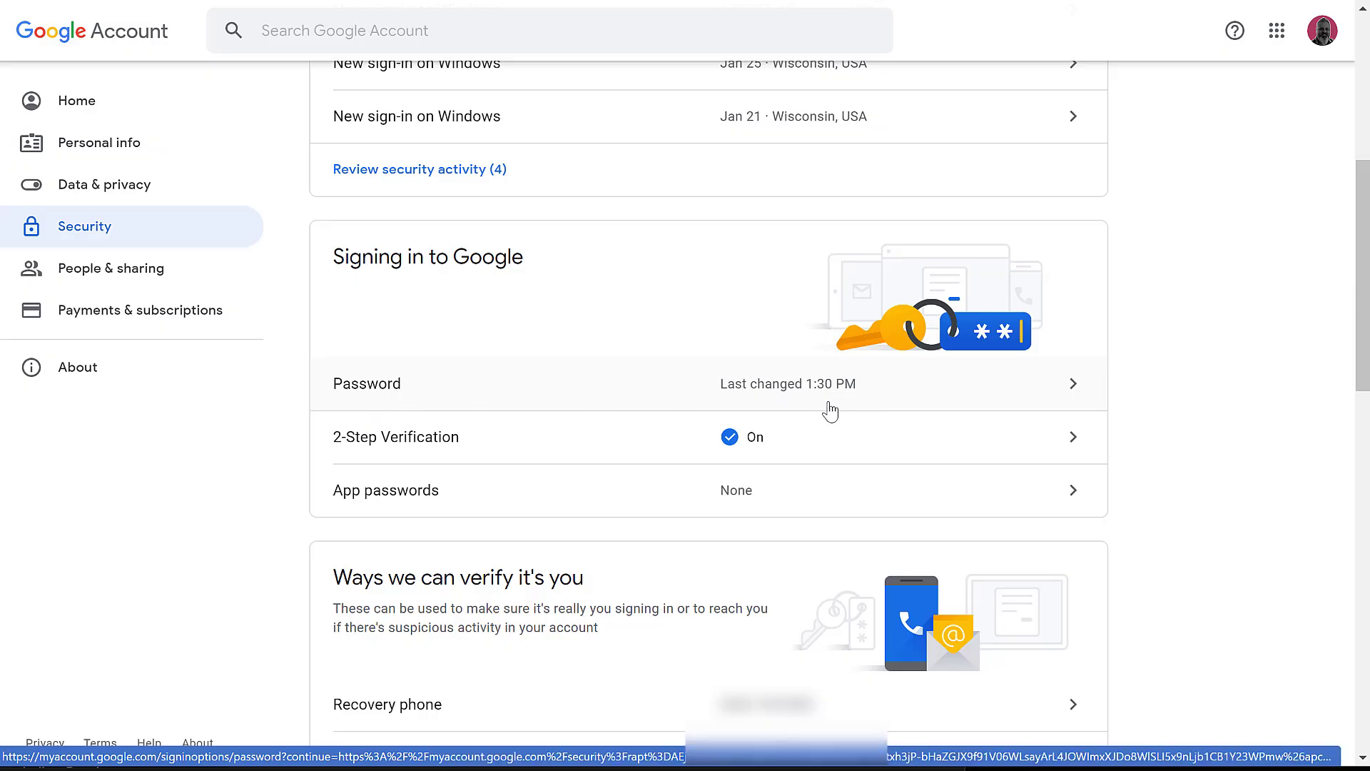